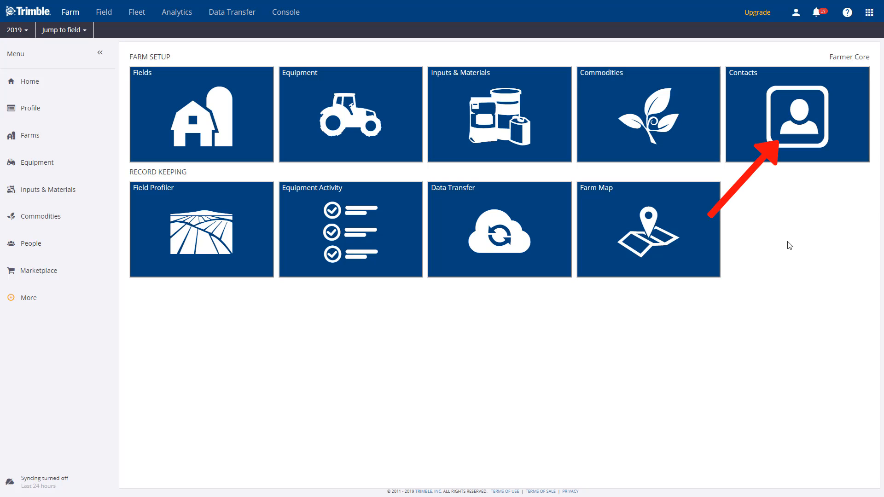
# - Show the People contacts list with the two existing contacts and their access levels
pyautogui.click(798, 114)
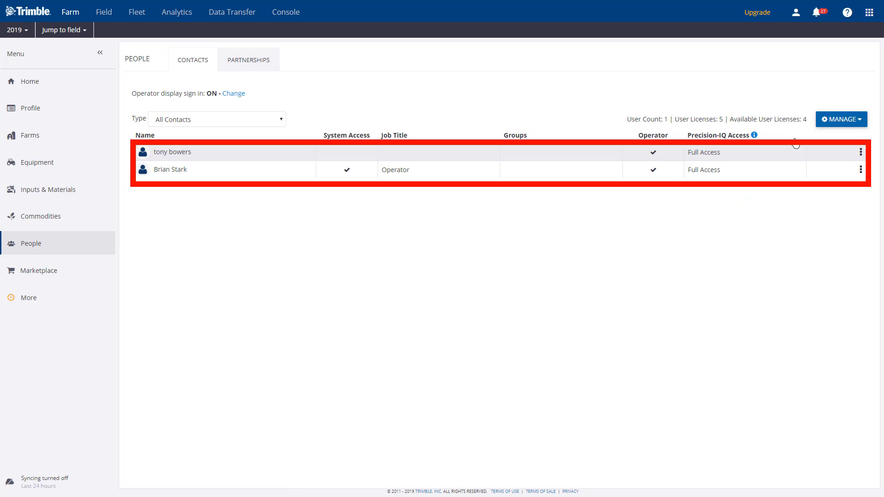
pyautogui.moveTo(795, 143)
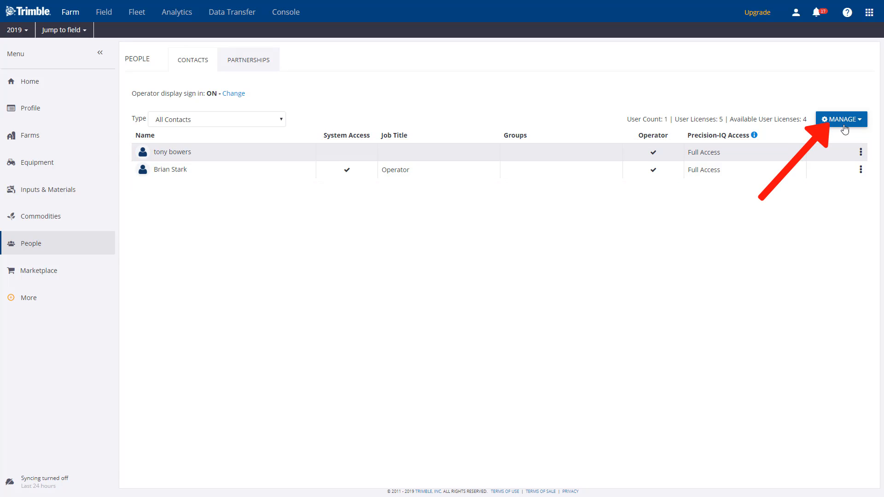
pyautogui.click(842, 119)
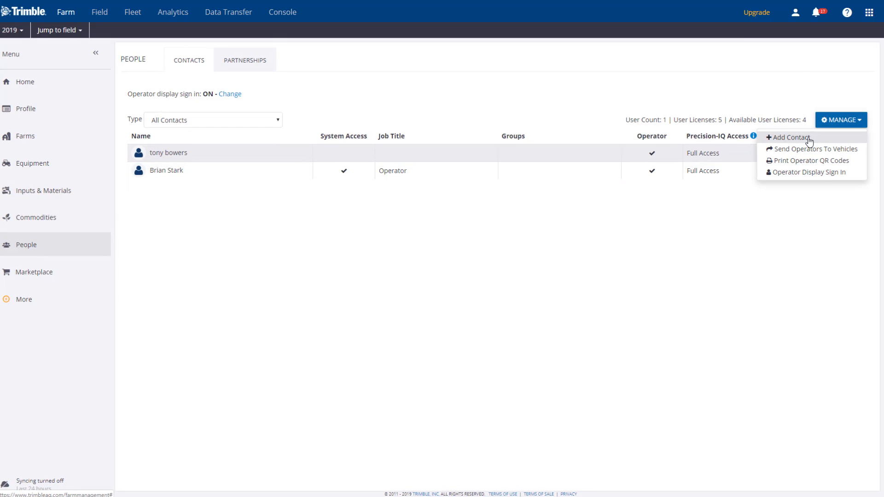
pyautogui.click(788, 139)
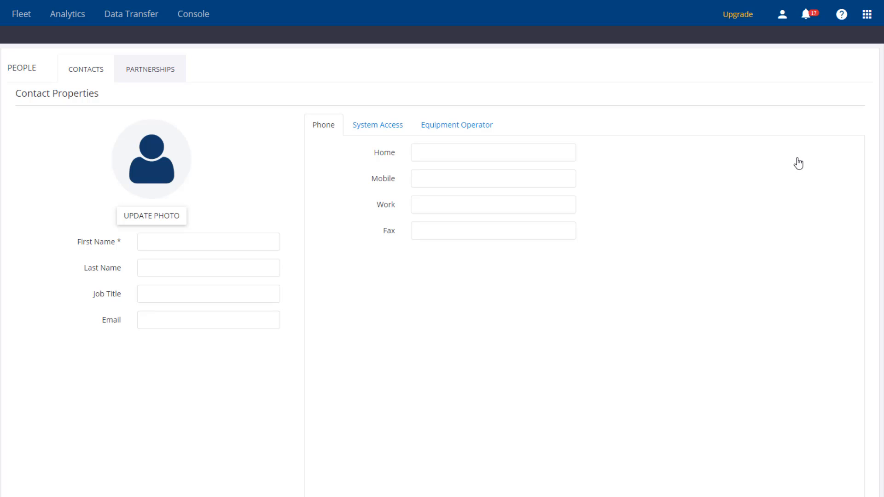
pyautogui.click(209, 241)
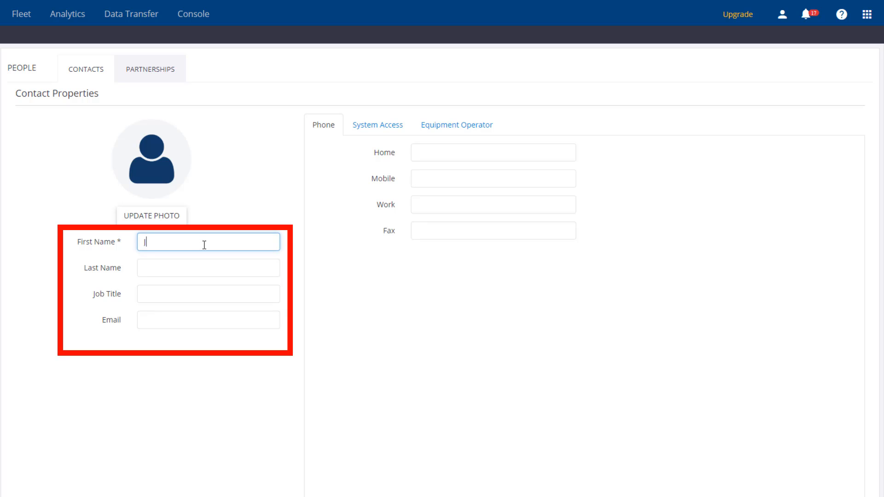
pyautogui.write('Smith')
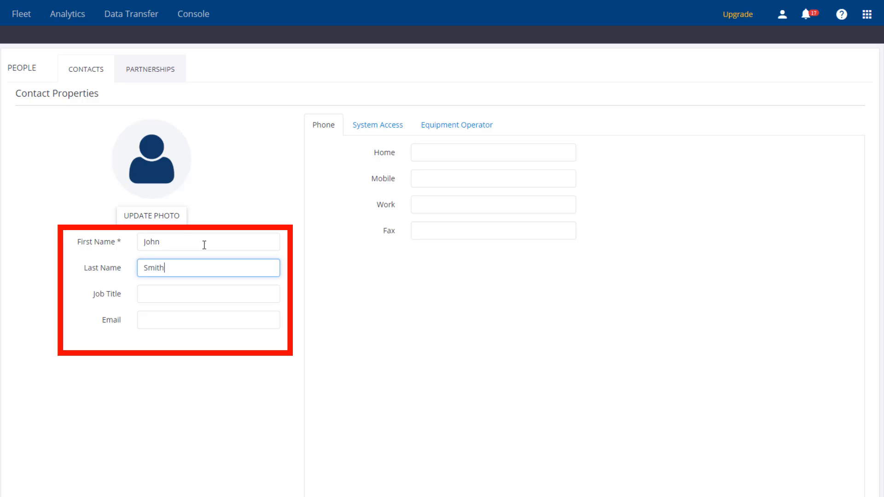
pyautogui.click(209, 295)
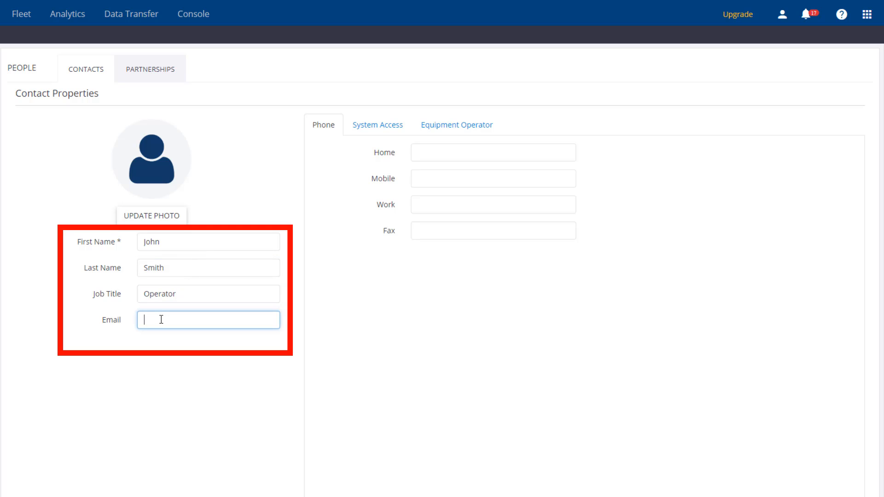
pyautogui.write('johnsmith@123.com')
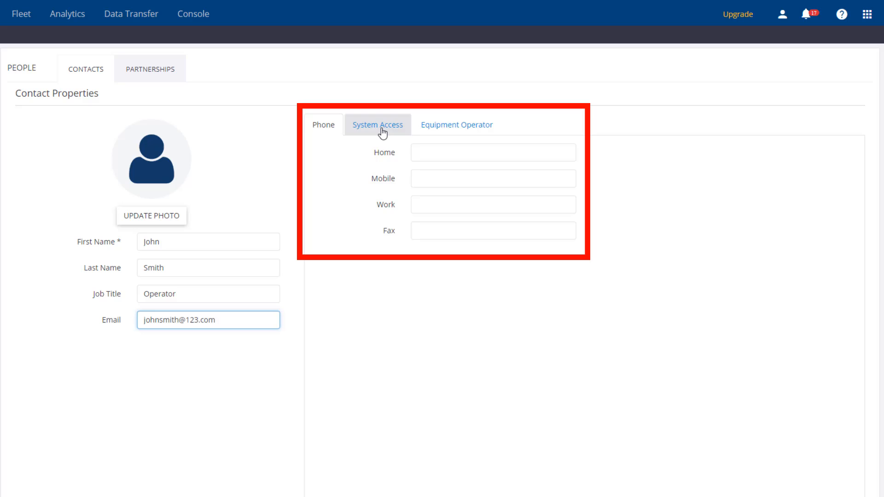
# - Enable system access with Web and Mobile, financial, administrator and operator manager rights, then try limited web access
pyautogui.click(378, 126)
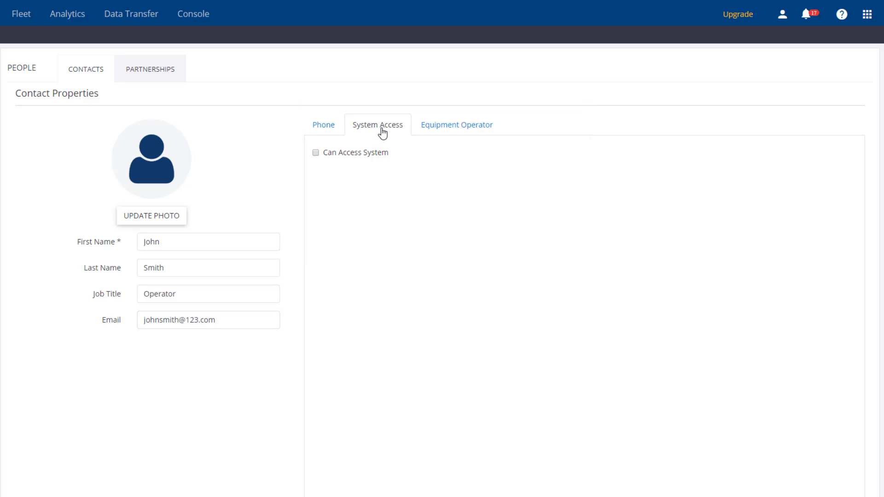
pyautogui.click(316, 153)
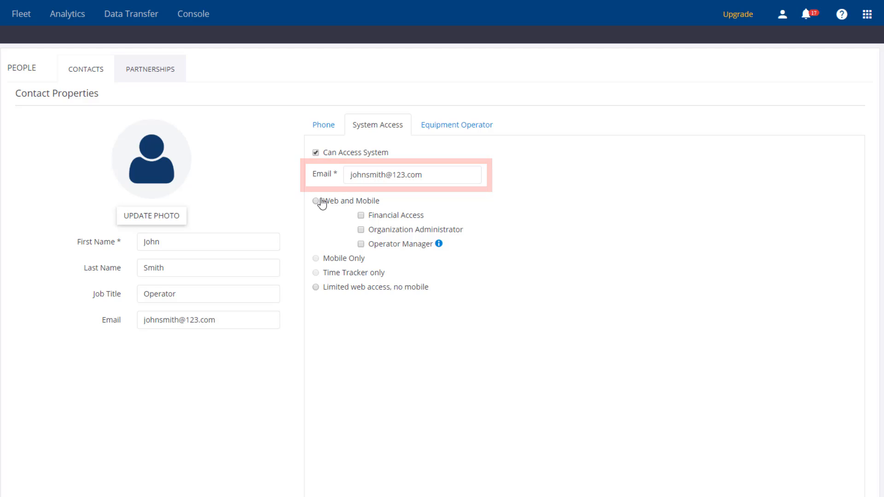
pyautogui.click(316, 201)
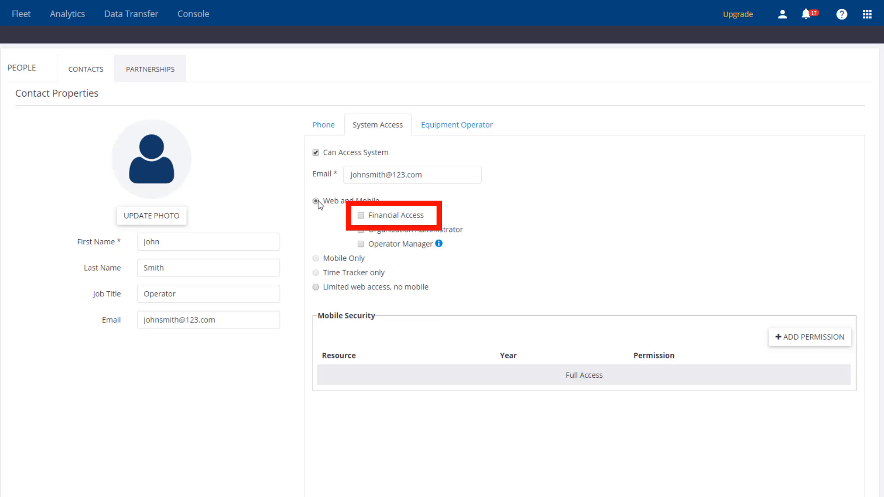
pyautogui.click(361, 216)
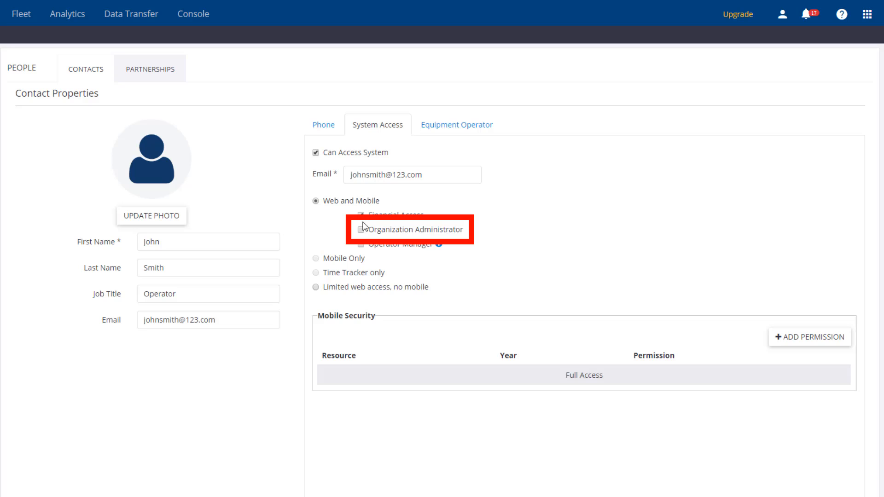
pyautogui.click(363, 230)
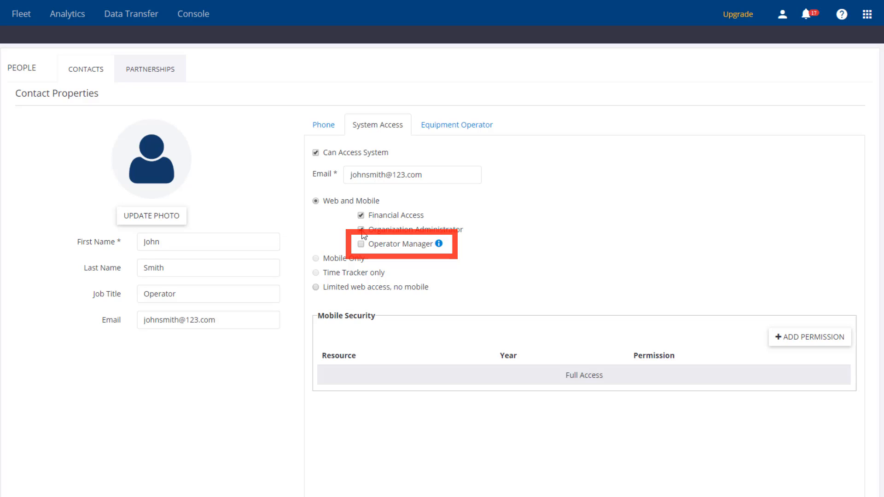
pyautogui.click(361, 243)
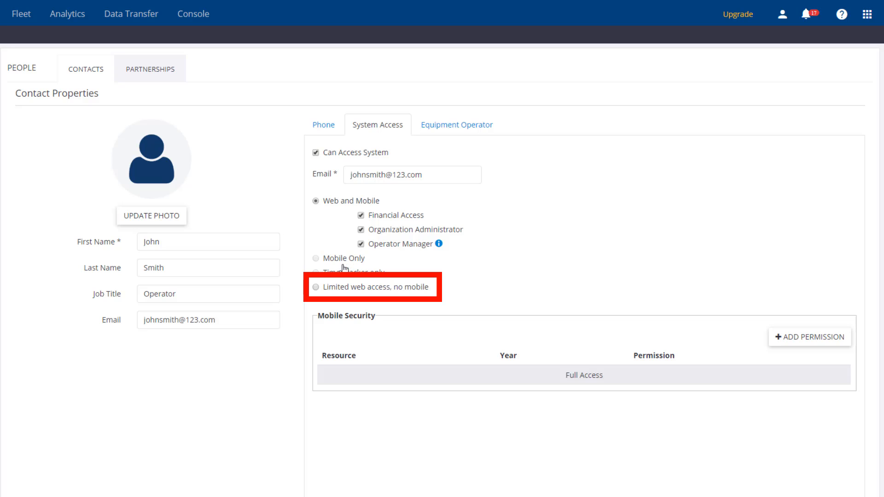
pyautogui.click(314, 288)
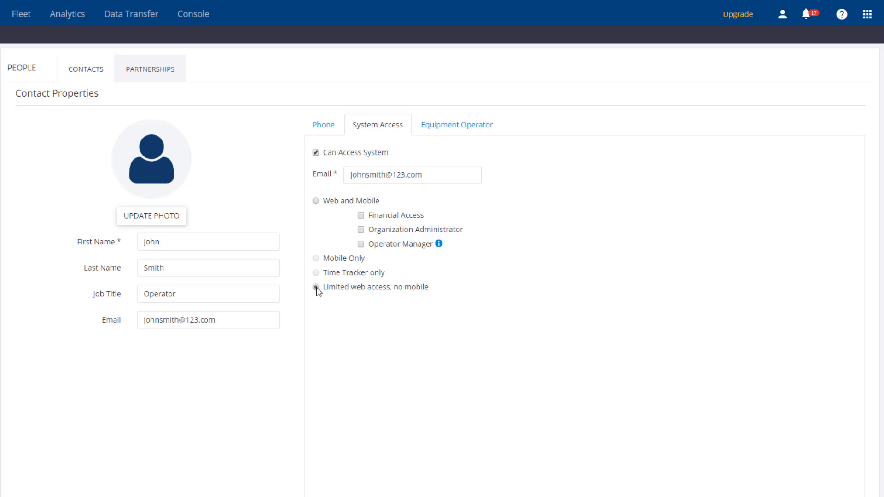
# - Reselect Web and Mobile access and add a Mobile Security permission: Bins, All Years, Edit
pyautogui.click(314, 288)
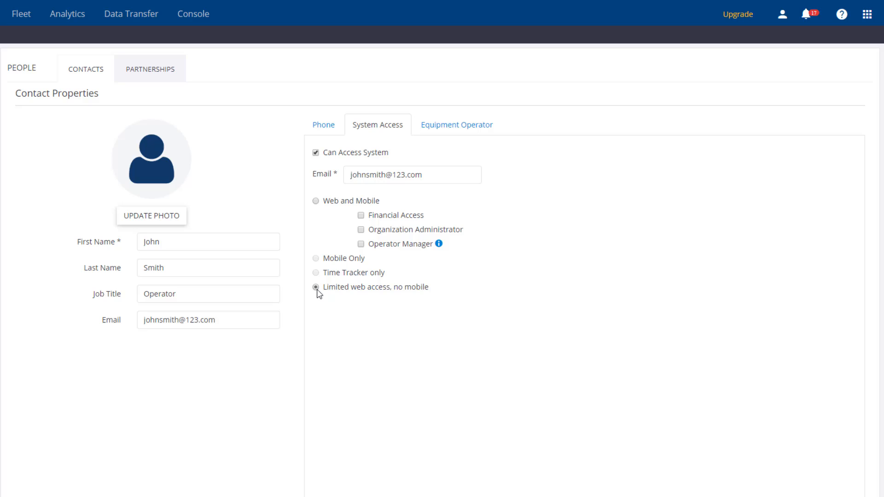
pyautogui.click(315, 200)
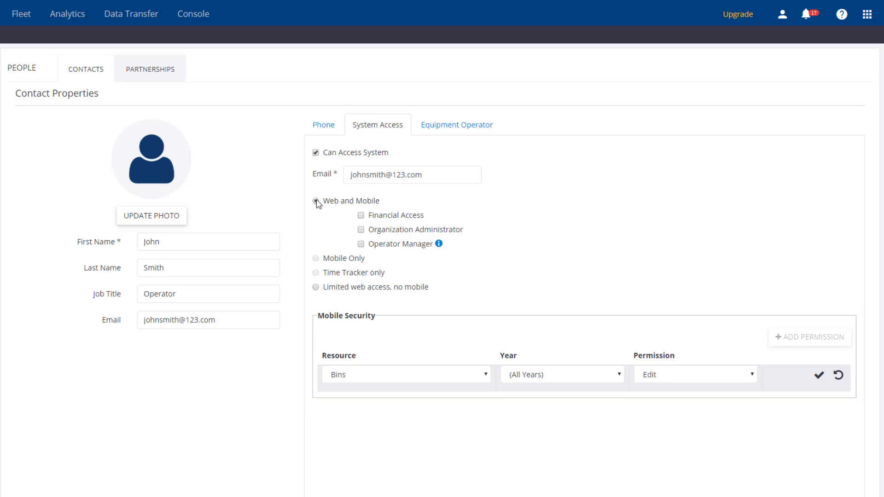
pyautogui.click(315, 201)
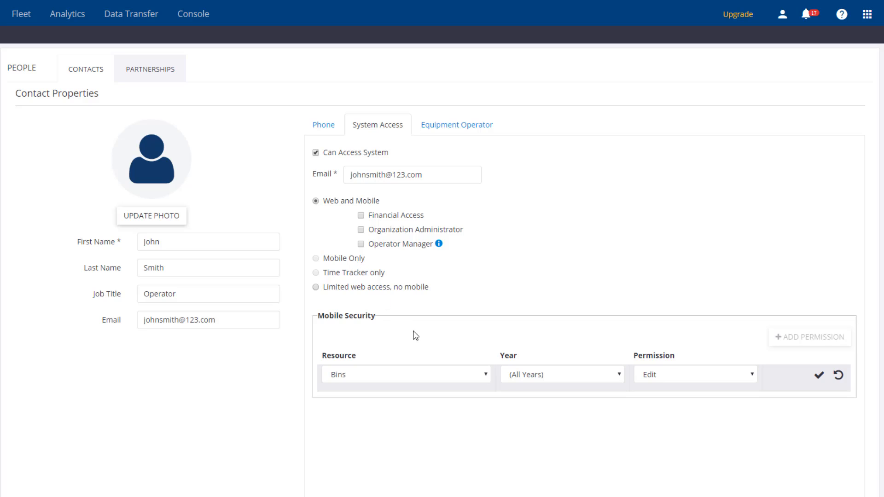
pyautogui.click(407, 374)
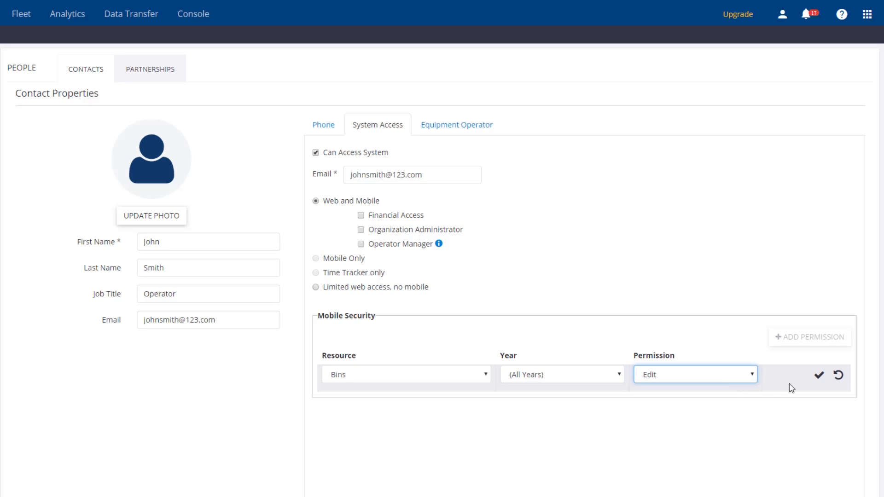
pyautogui.moveTo(821, 373)
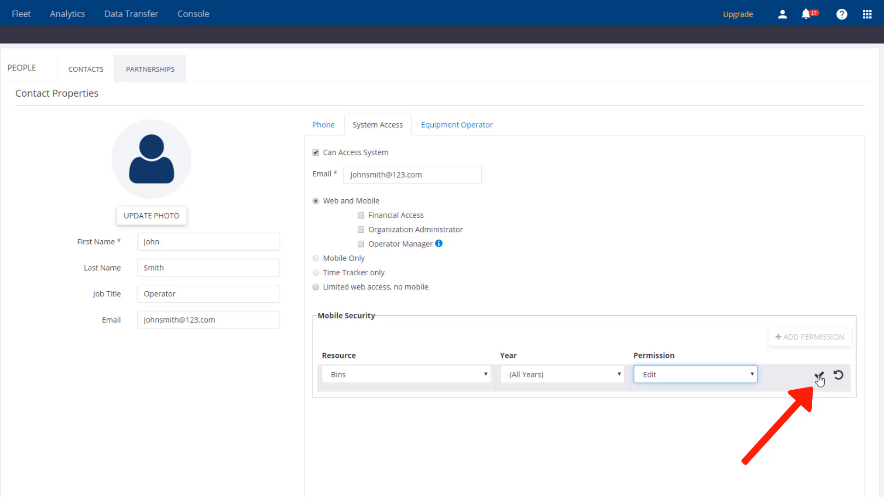
pyautogui.click(817, 374)
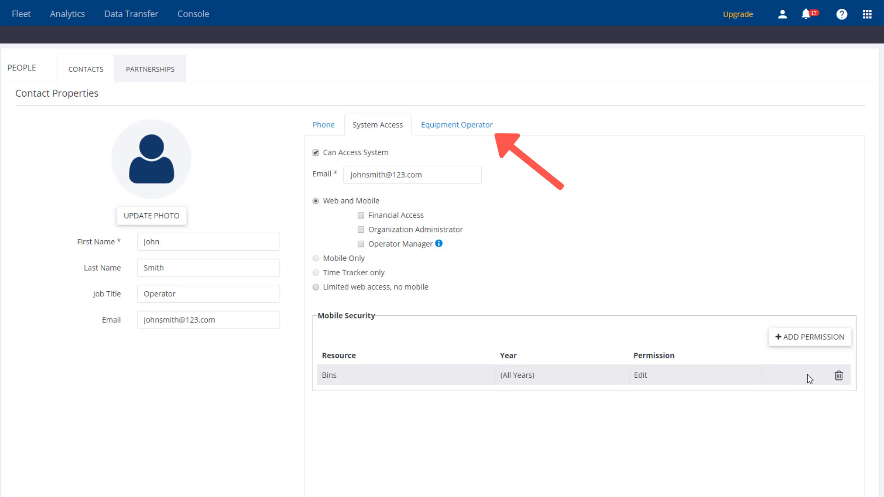
pyautogui.click(457, 125)
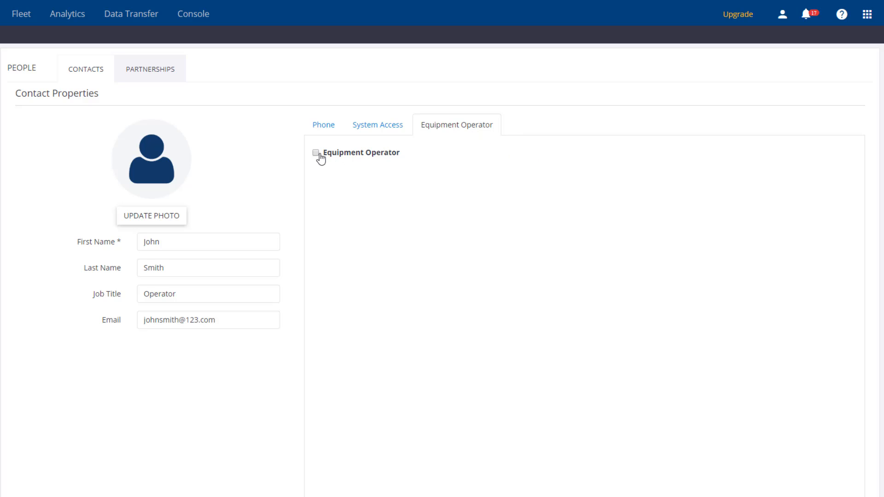
pyautogui.click(315, 152)
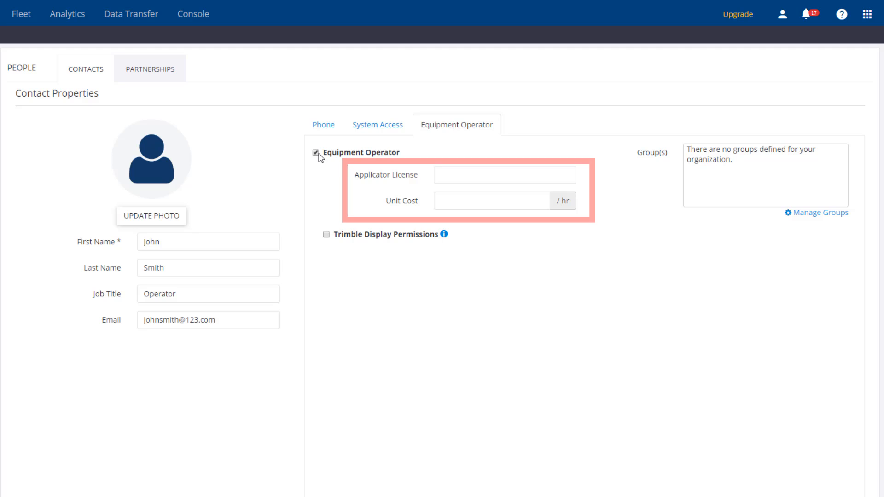
pyautogui.click(504, 175)
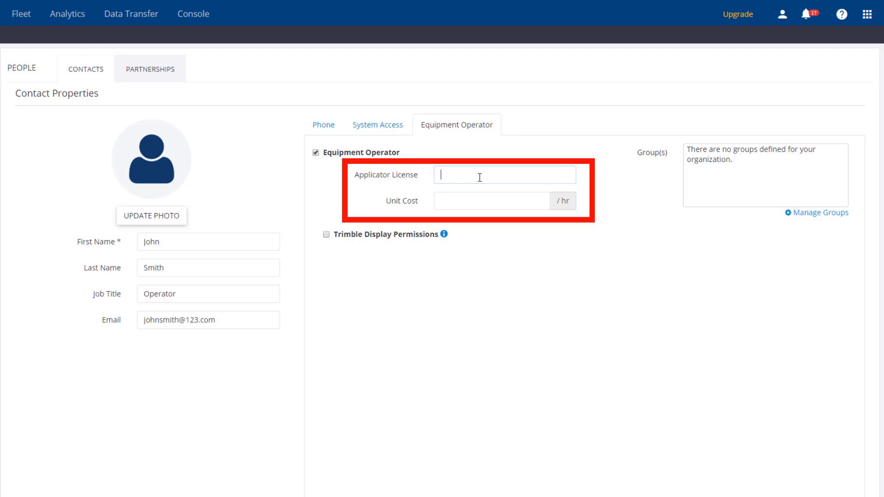
pyautogui.write('2635-9')
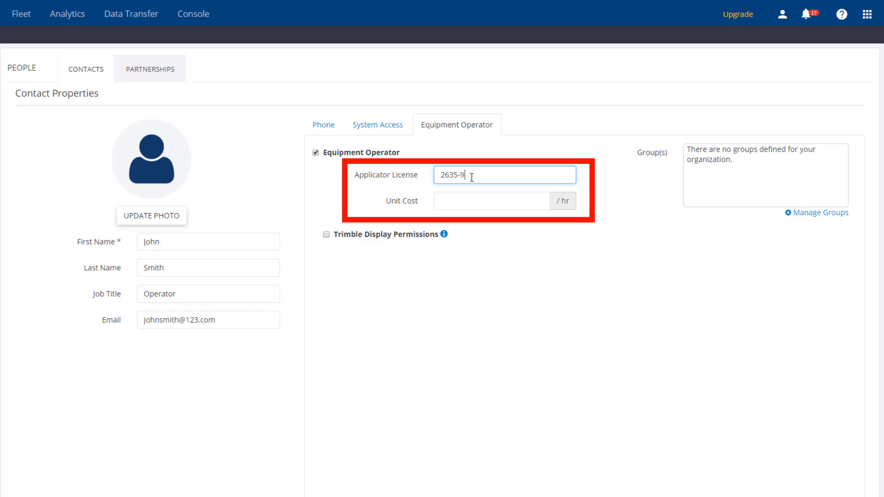
pyautogui.click(492, 201)
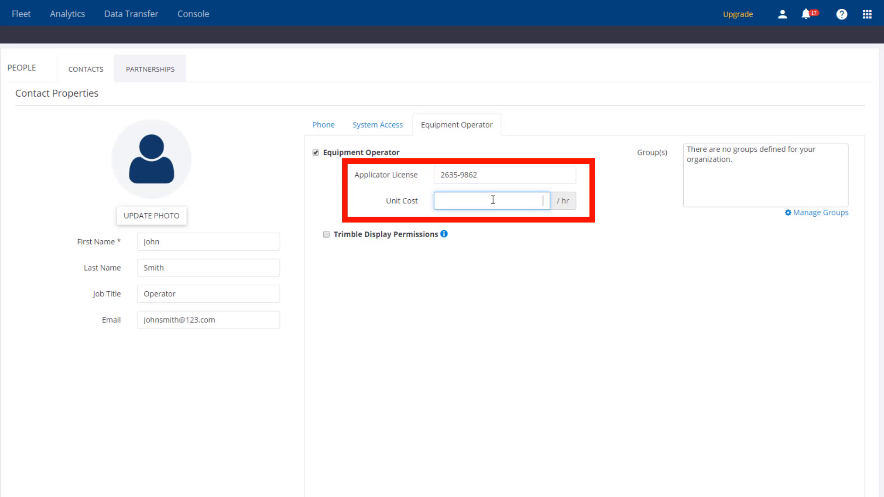
pyautogui.write('26.00')
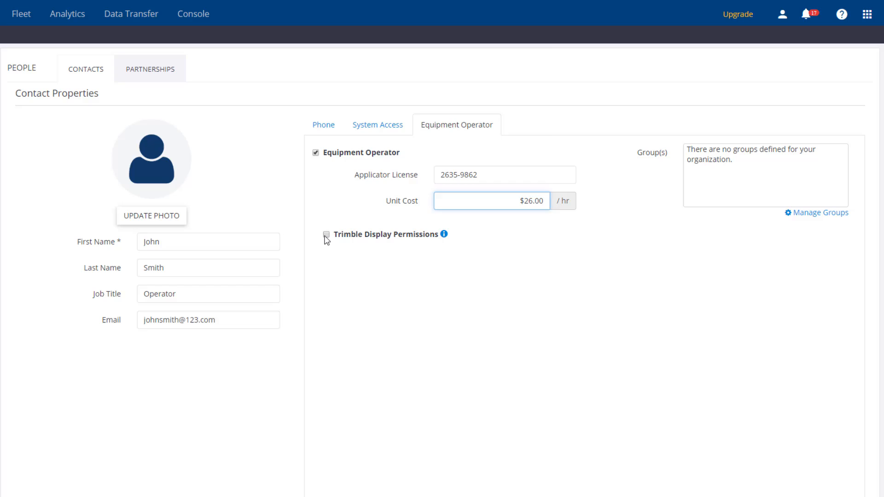
# - Turn on Trimble Display Permissions with Select Only Precision-IQ access and save the contact
pyautogui.click(315, 234)
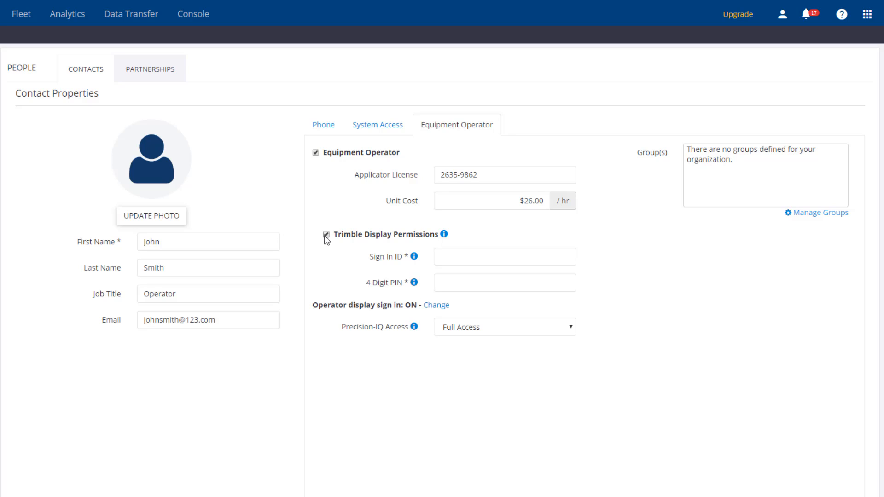
pyautogui.click(505, 327)
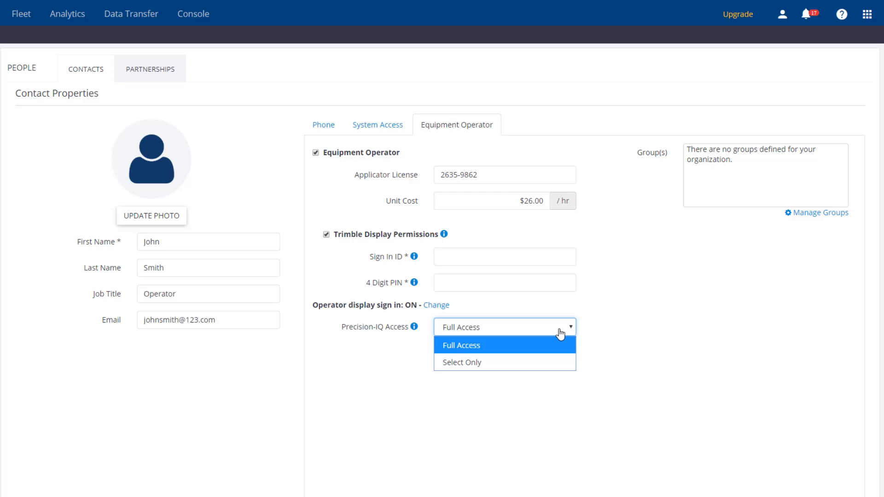
pyautogui.click(461, 363)
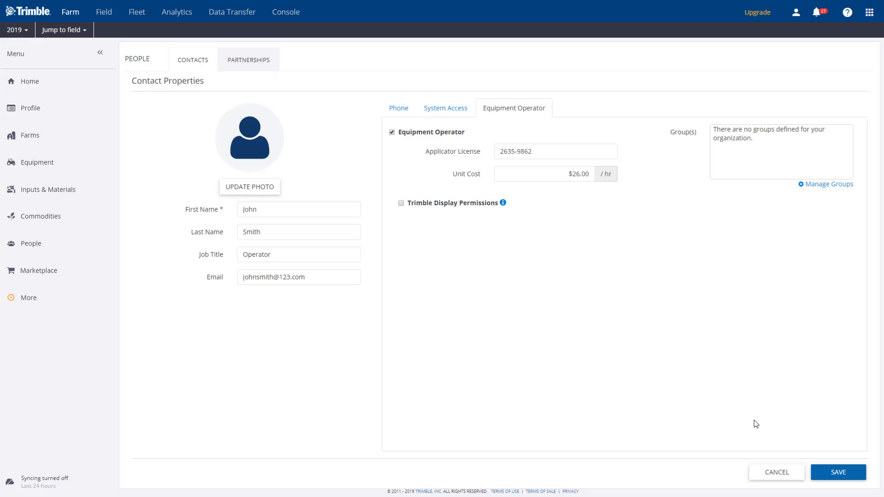
pyautogui.click(838, 472)
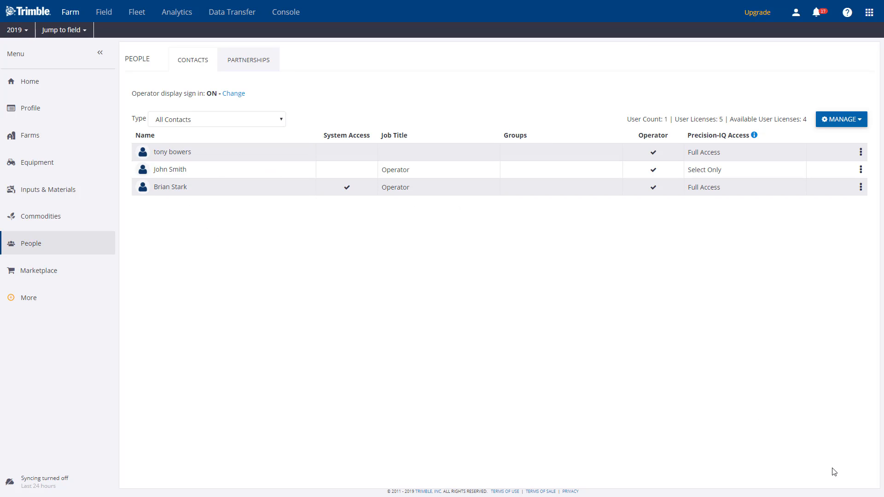